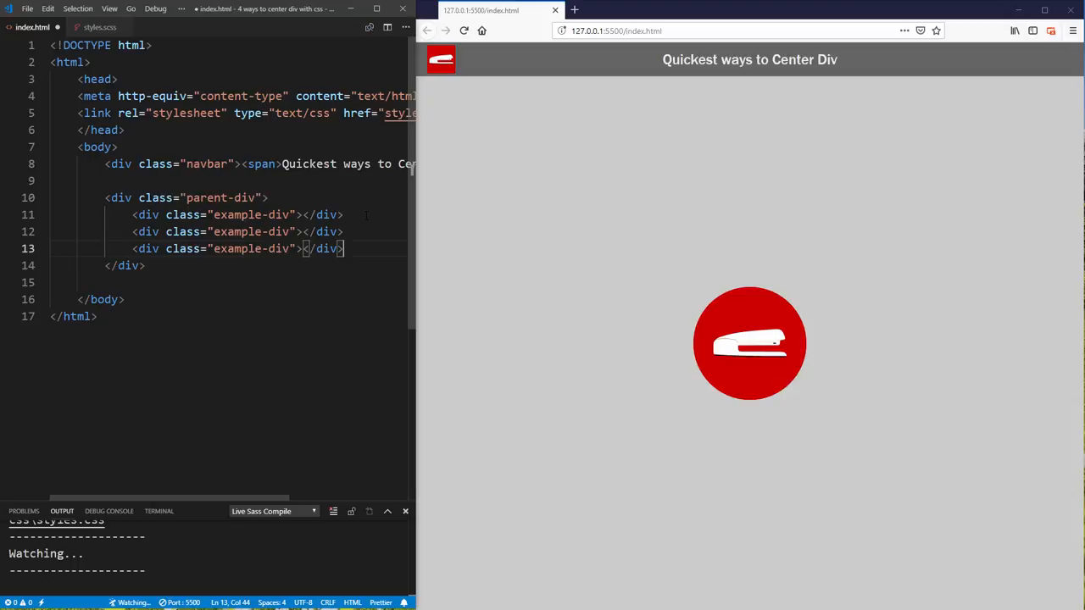
Give .parent-div display: flex and justify-content: center in styles.scss.
{"action": "left_click", "coordinate": [100, 27]}
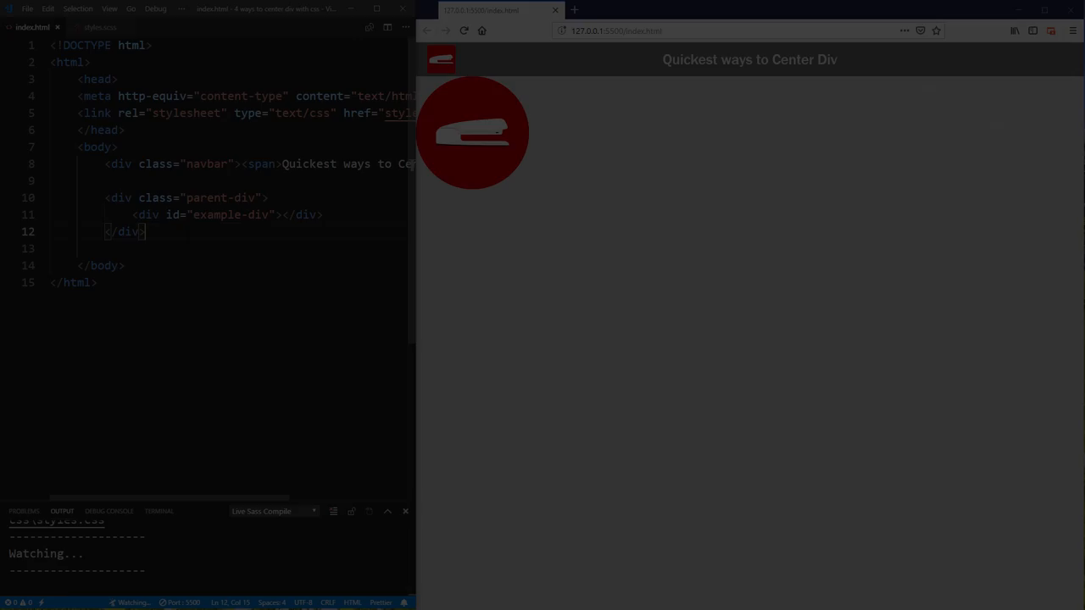
{"action": "left_click", "coordinate": [101, 26]}
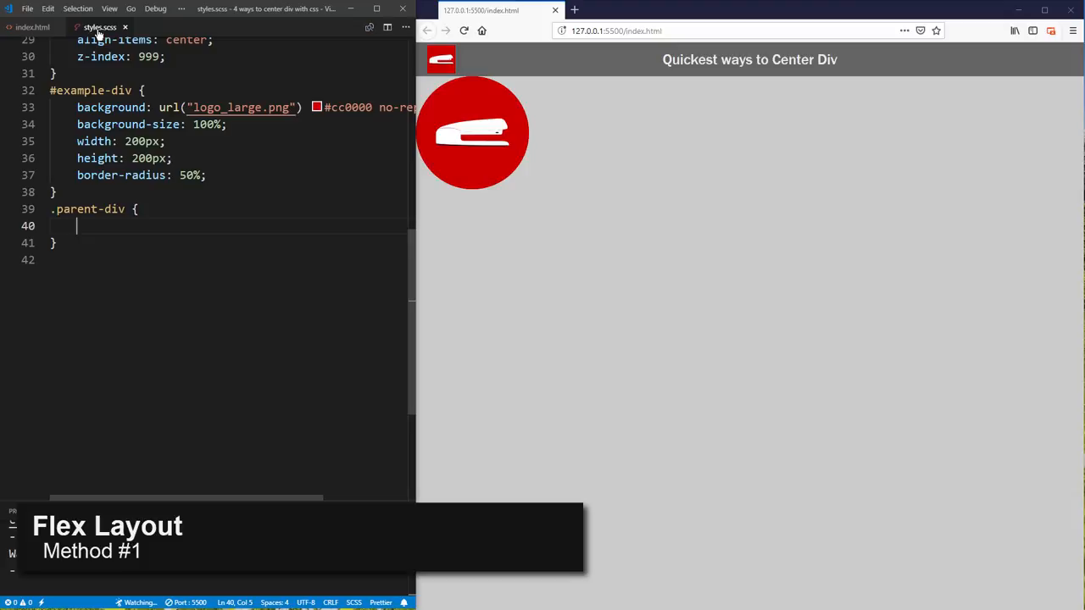
{"action": "type", "text": "display: flex;"}
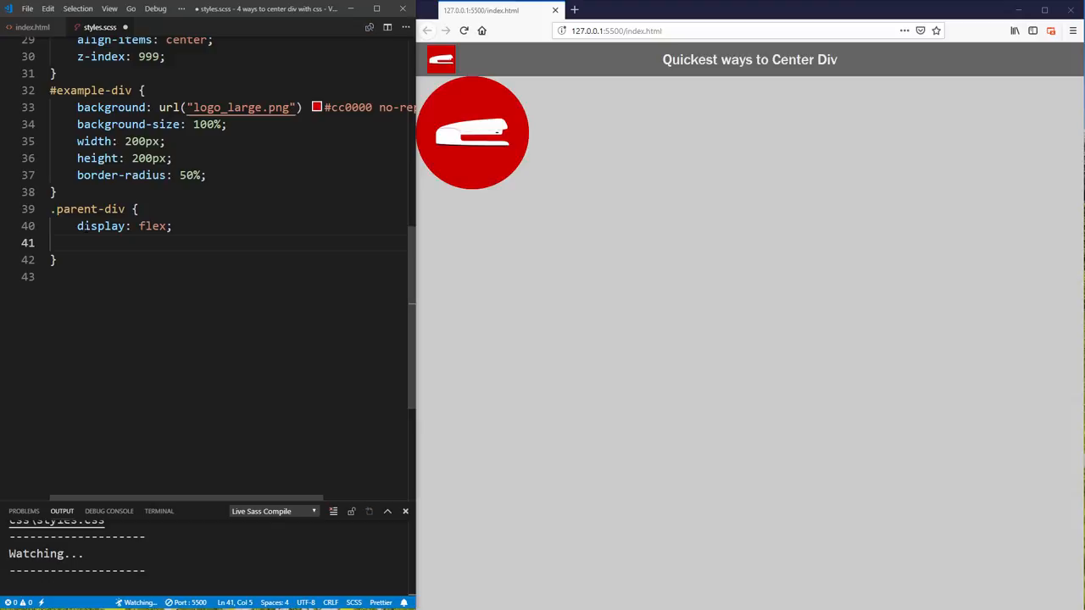
{"action": "type", "text": "justify-content: center;"}
{"action": "type", "text": "align-items: center;"}
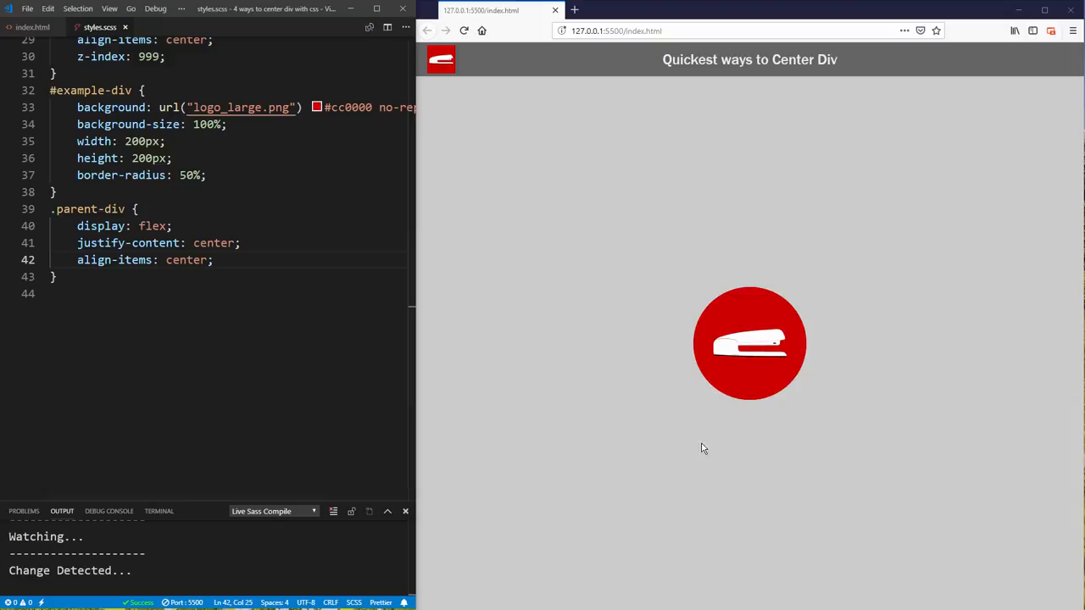
Comment out the flex rules and make the div class="example-div" in index.html.
{"action": "type", "text": "*/"}
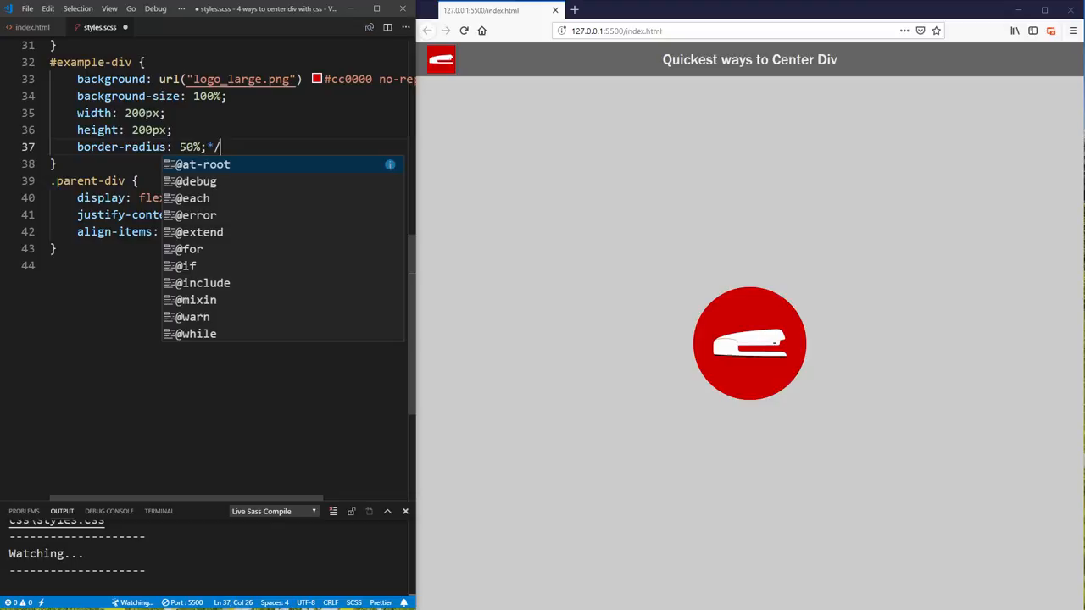
{"action": "left_click", "coordinate": [32, 26]}
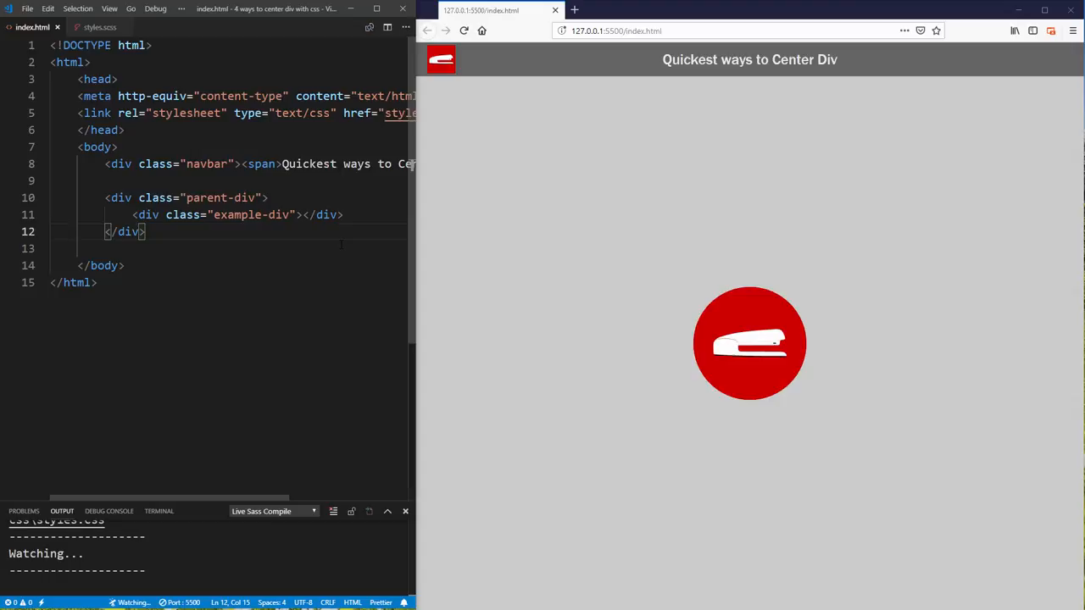
{"action": "type", "text": "<div class=\"example-div\"></div>"}
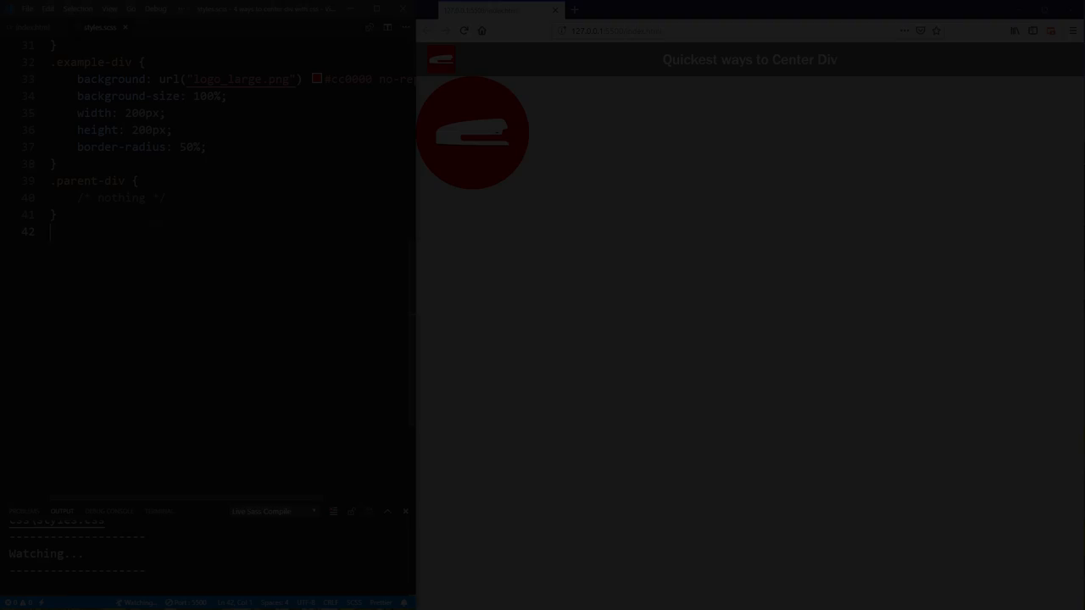
Add margin: 0 auto; to .example-div, then start a text property in .parent-div.
{"action": "type", "text": "margin:"}
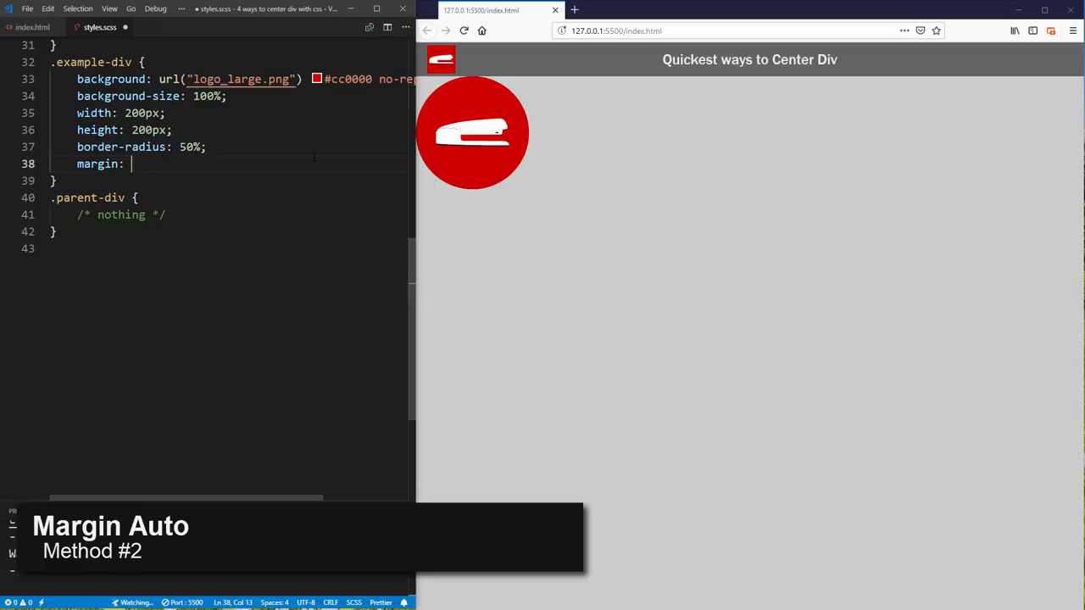
{"action": "type", "text": "0 auto;"}
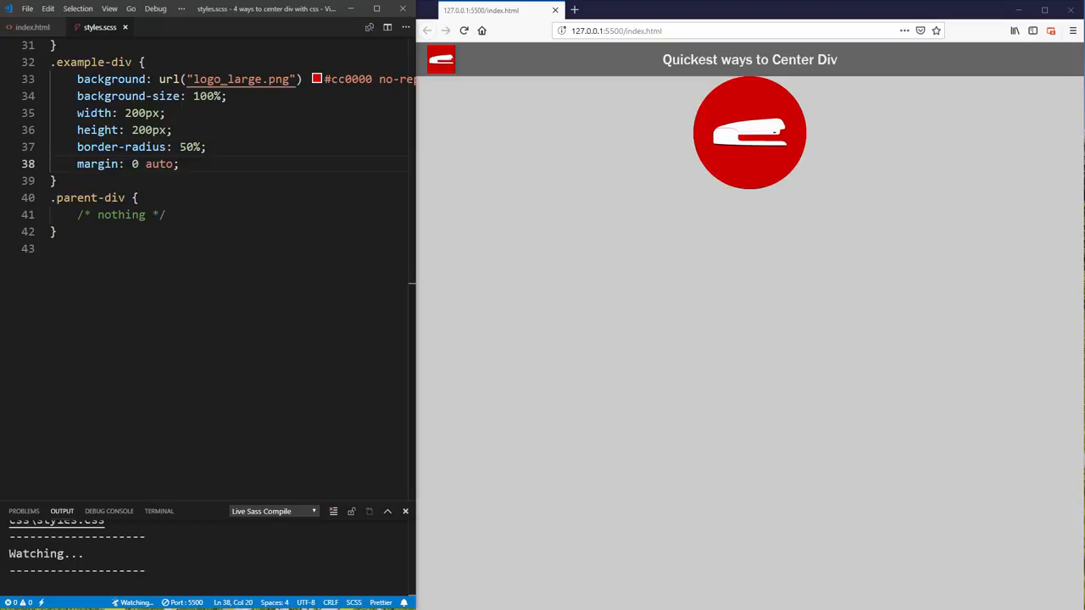
{"action": "type", "text": "tex"}
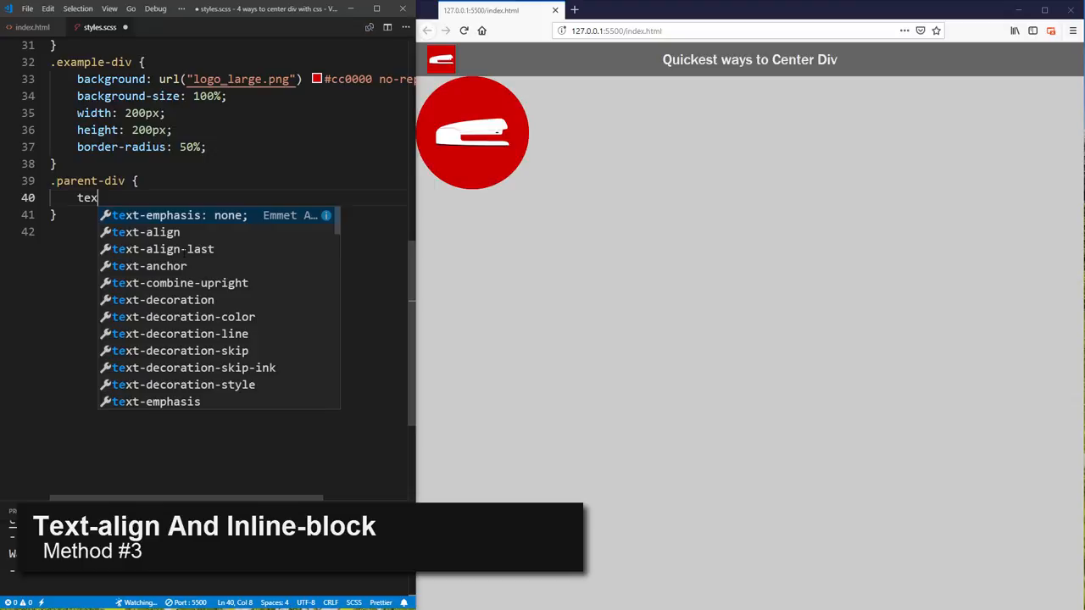
Add text-align: center; to .parent-div and display: inline-block to .example-div.
{"action": "type", "text": "-align: center;"}
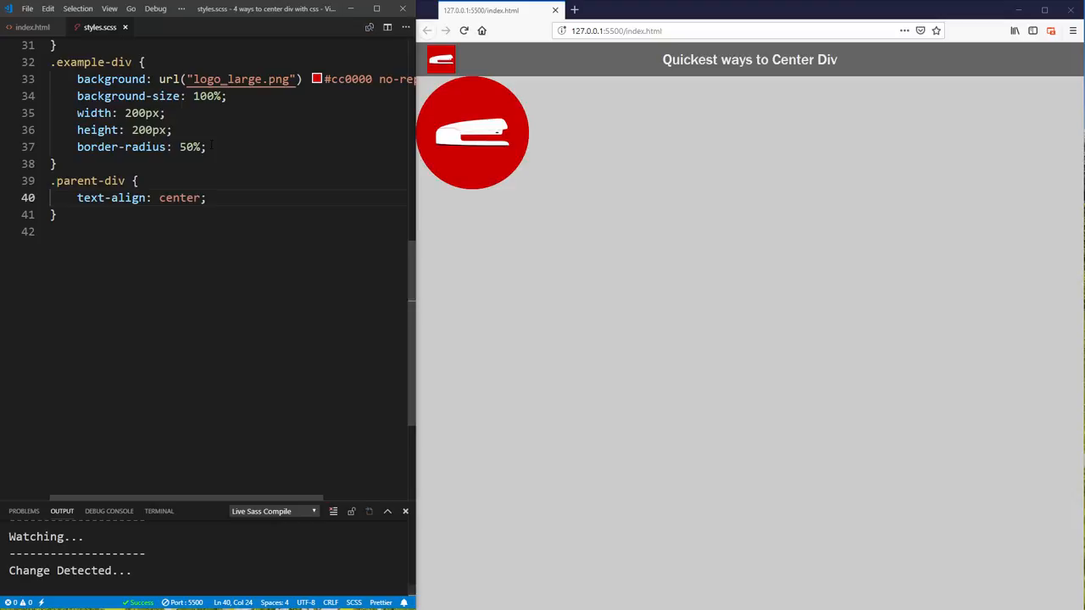
{"action": "type", "text": "display: inline-block"}
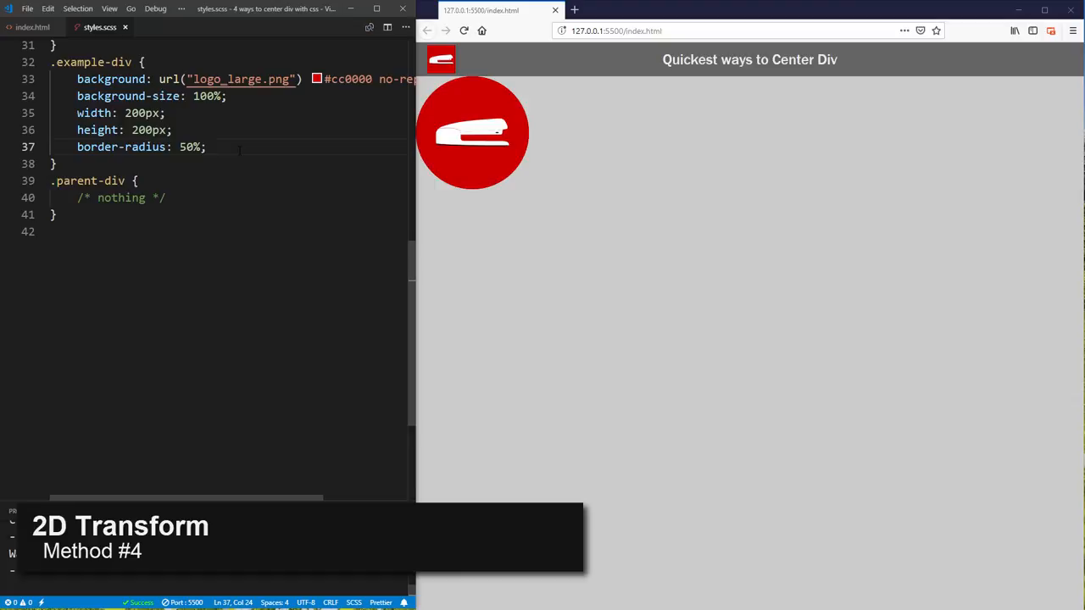
Give .example-div position: absolute and transform: translate(-50%, -50%).
{"action": "type", "text": "position: absolute;"}
{"action": "type", "text": "left: 50%;"}
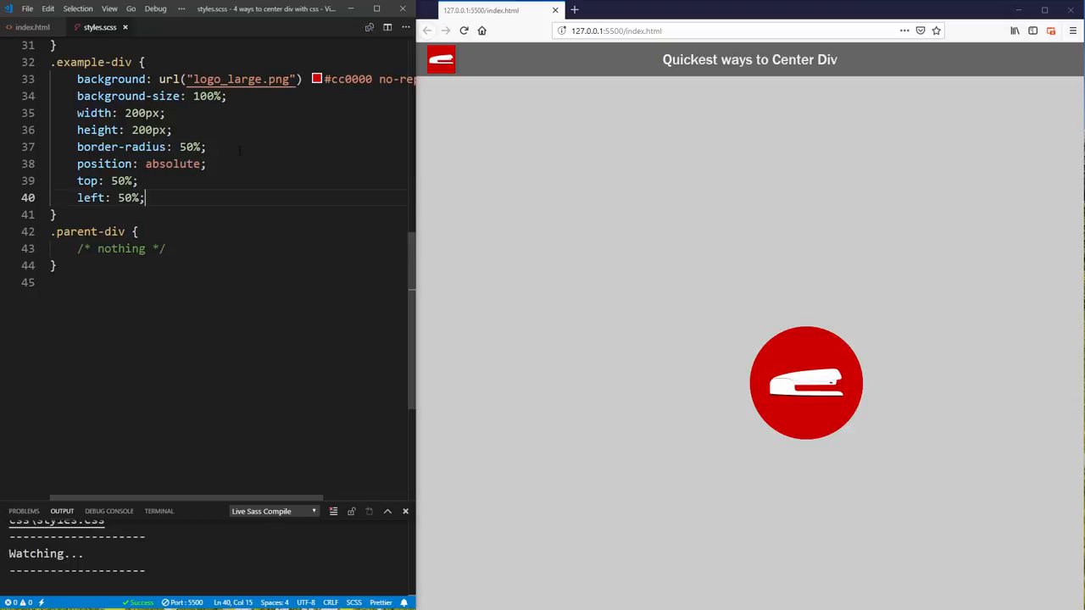
{"action": "type", "text": "transform: t"}
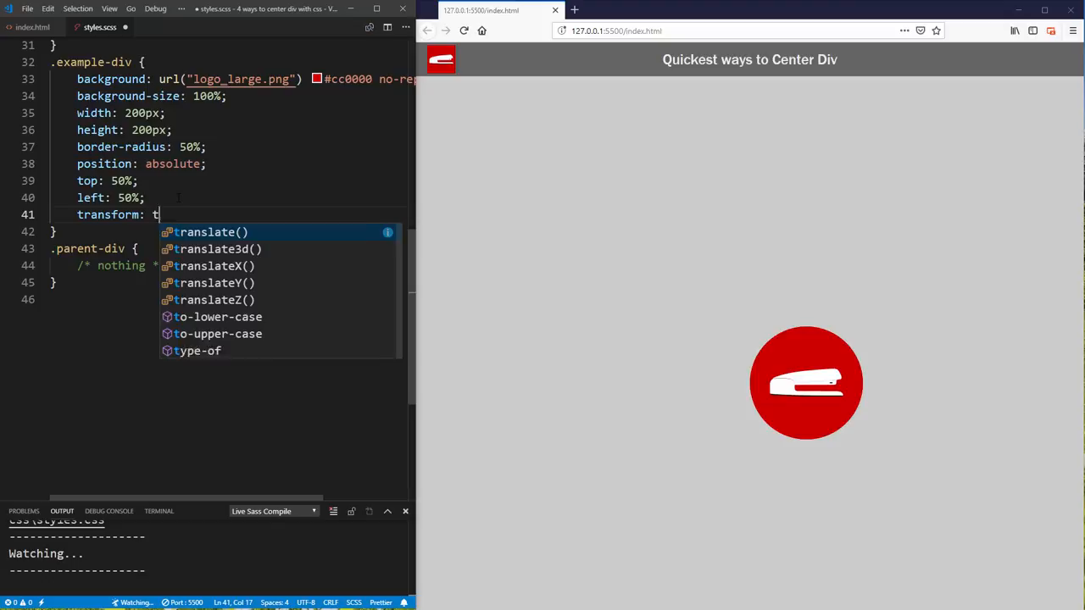
{"action": "type", "text": "ranslate(-50% , -50%);"}
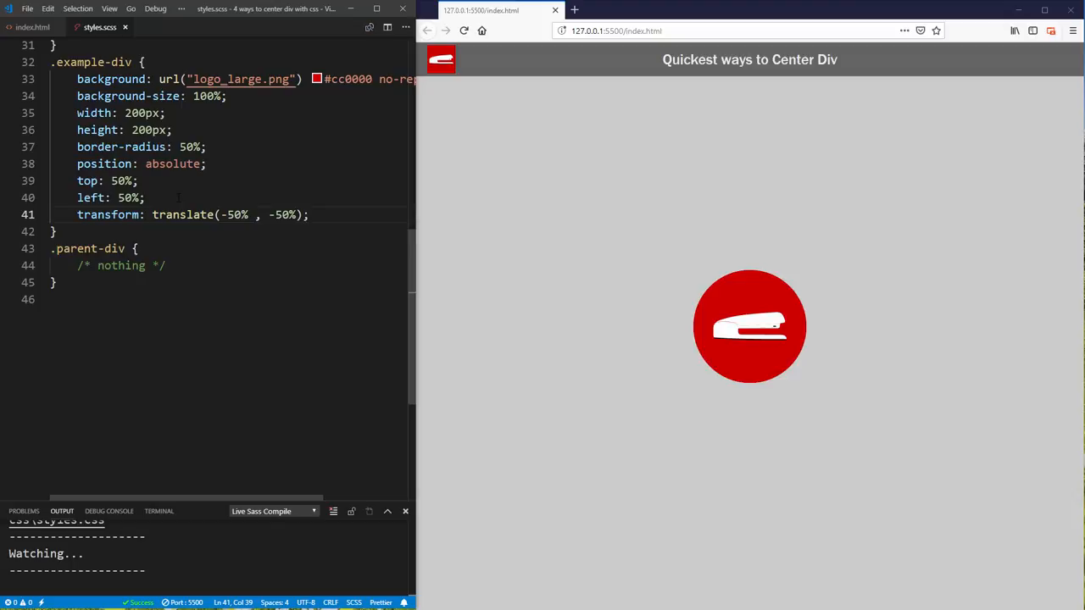